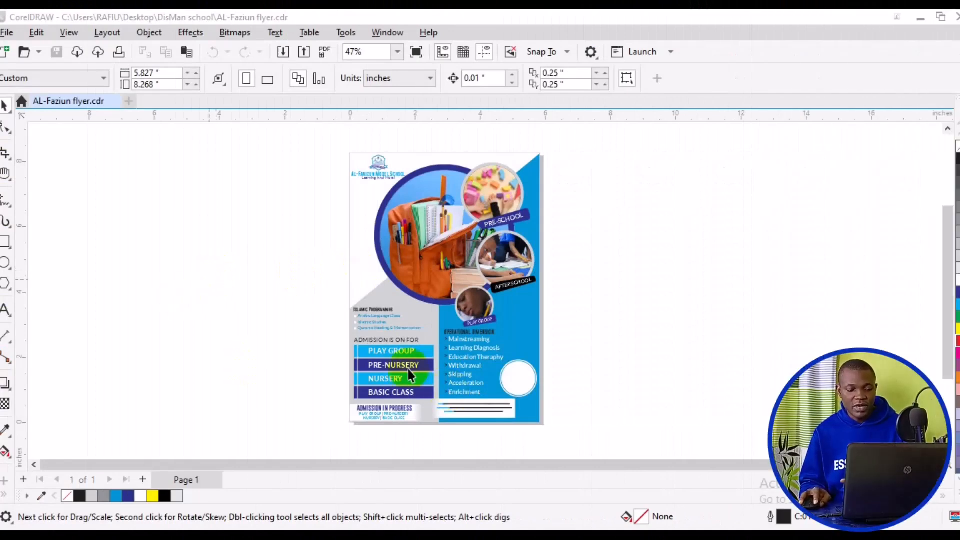
# Publish the flyer as the PDF 'AL-Faziun flyer' on the Desktop and minimize CorelDRAW.
pyautogui.click(474, 366)
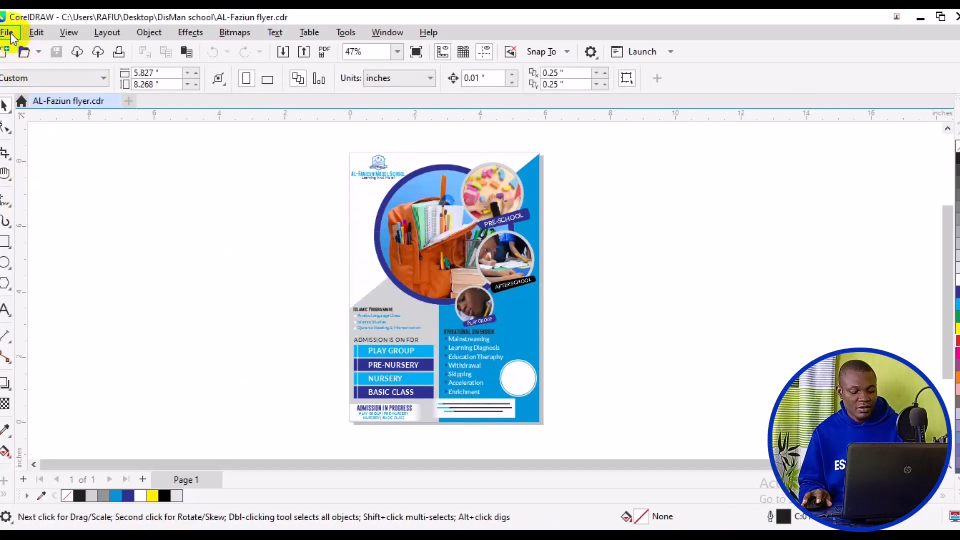
pyautogui.click(7, 33)
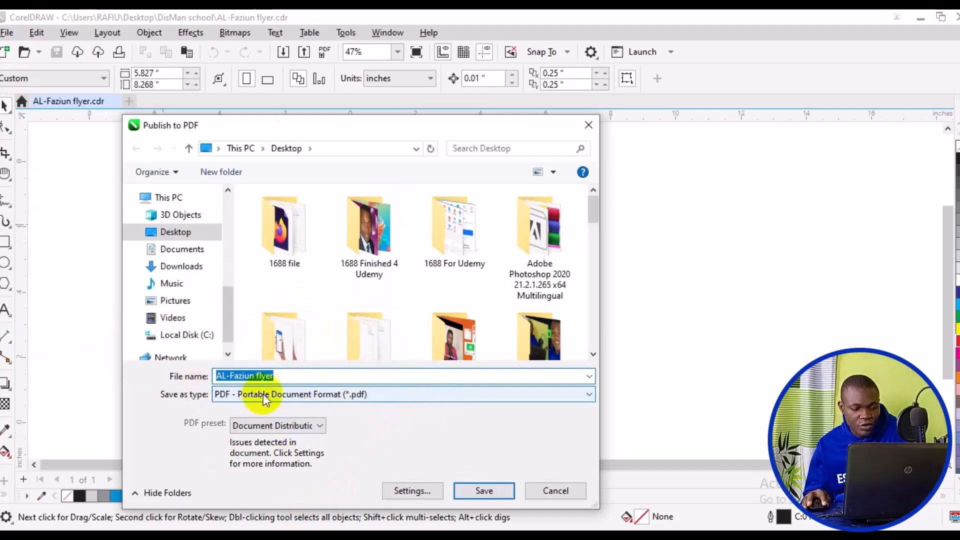
pyautogui.moveTo(432, 476)
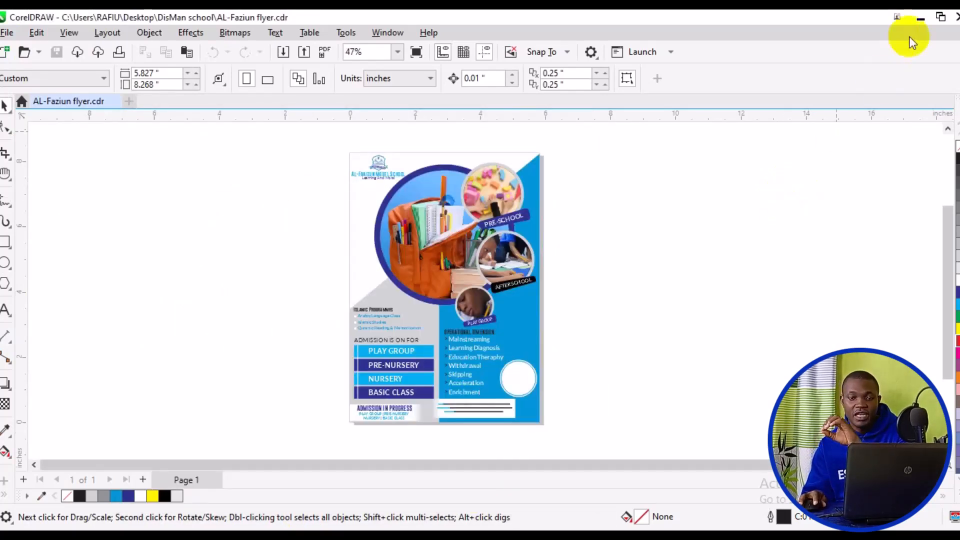
pyautogui.click(909, 16)
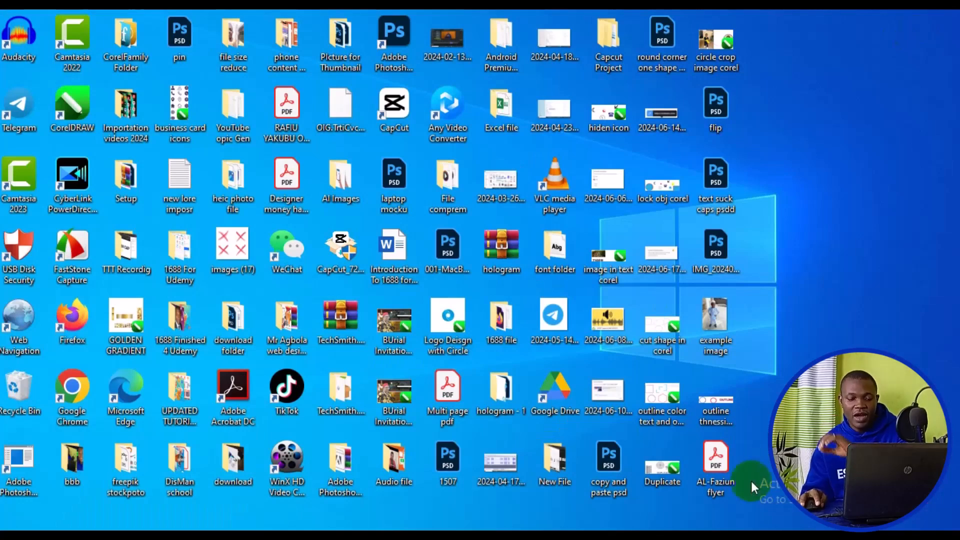